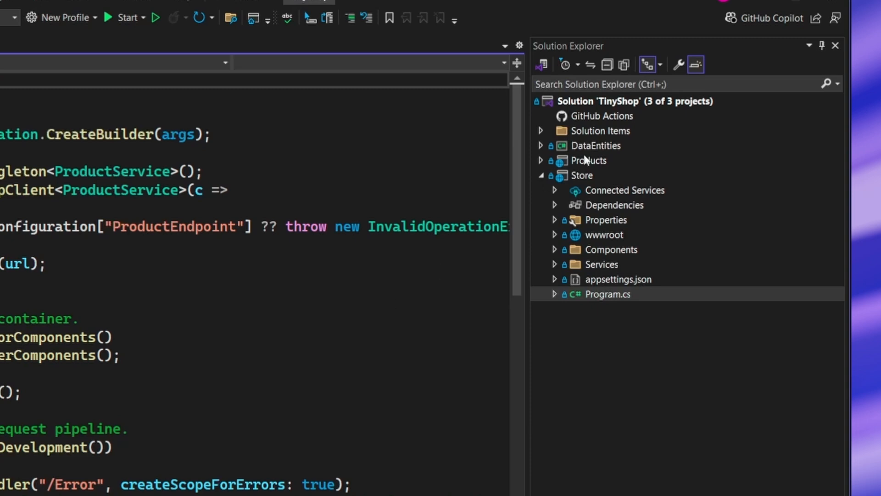
Step: Review the startup project settings, then add Aspire Orchestrator Support to Store with the TinyShop prefix
{"action": "left_click", "coordinate": [635, 101]}
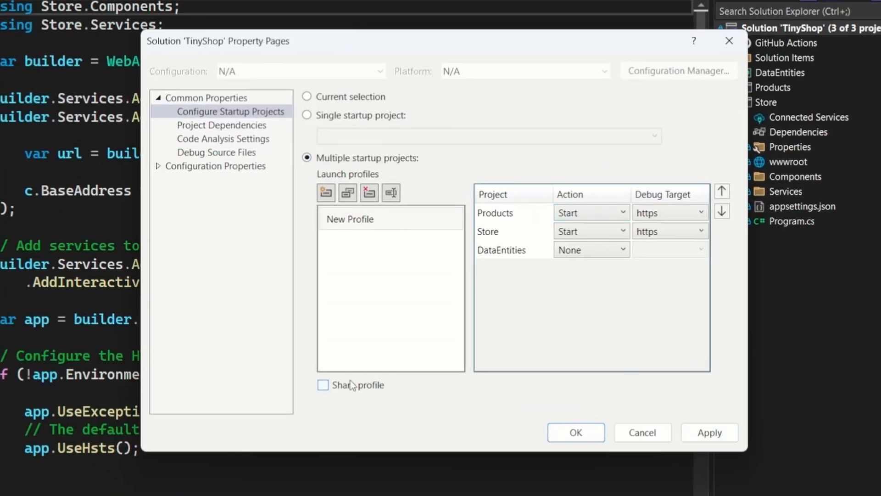
{"action": "left_click", "coordinate": [323, 385]}
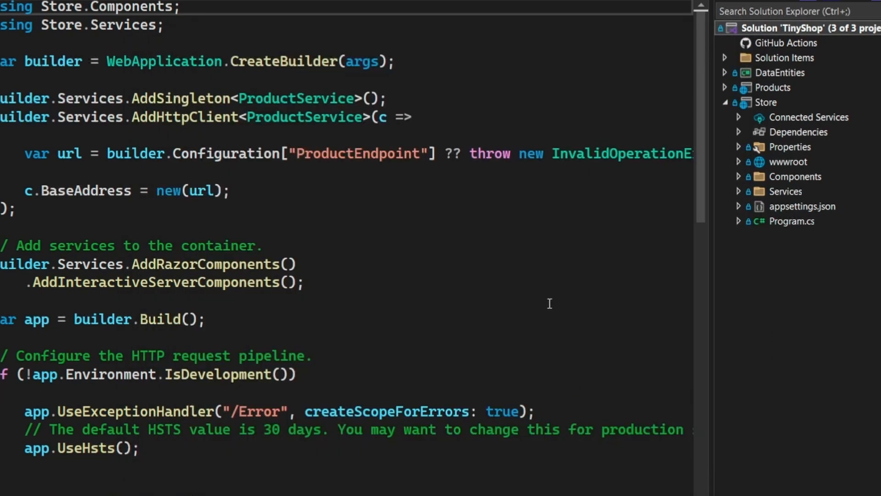
{"action": "mouse_move", "coordinate": [559, 294]}
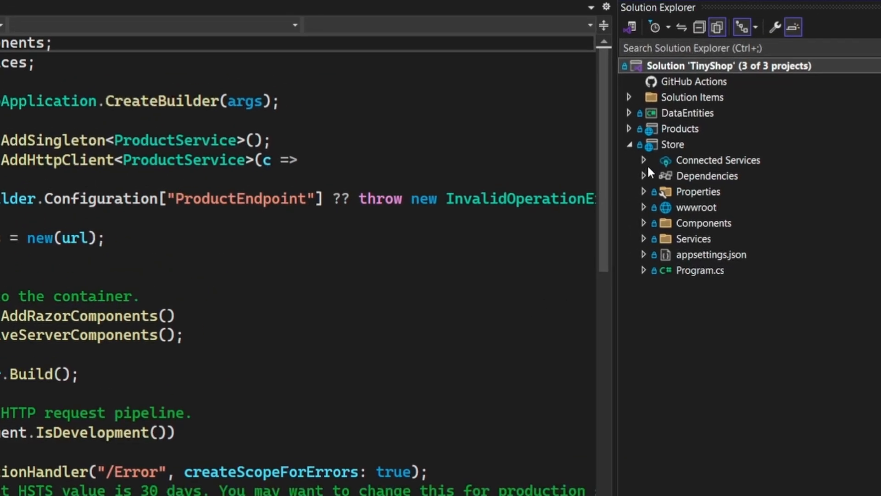
{"action": "right_click", "coordinate": [671, 143]}
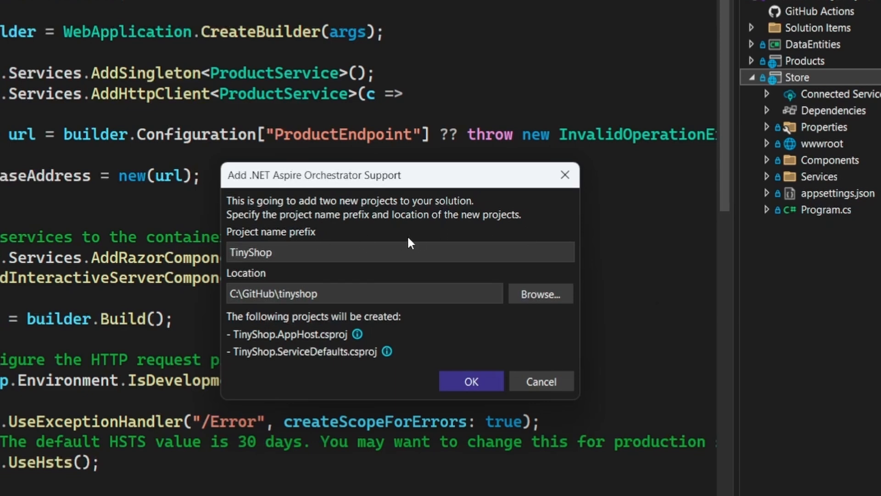
{"action": "mouse_move", "coordinate": [398, 291]}
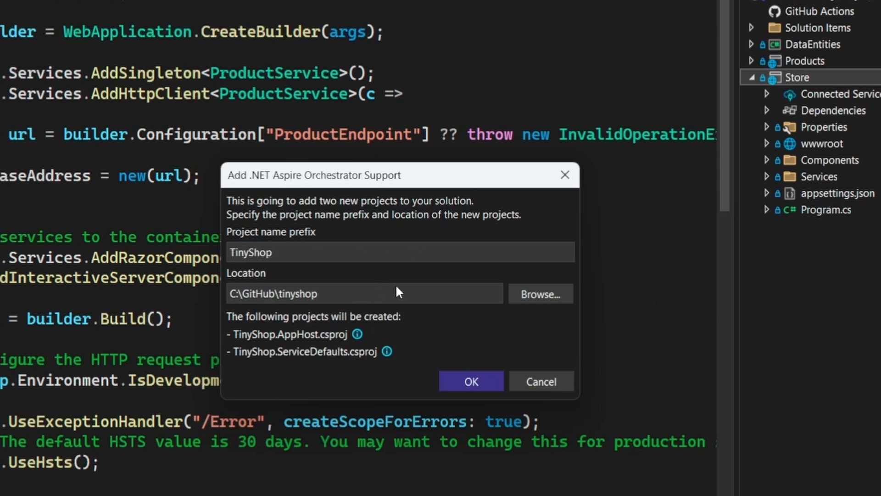
{"action": "left_click", "coordinate": [471, 381]}
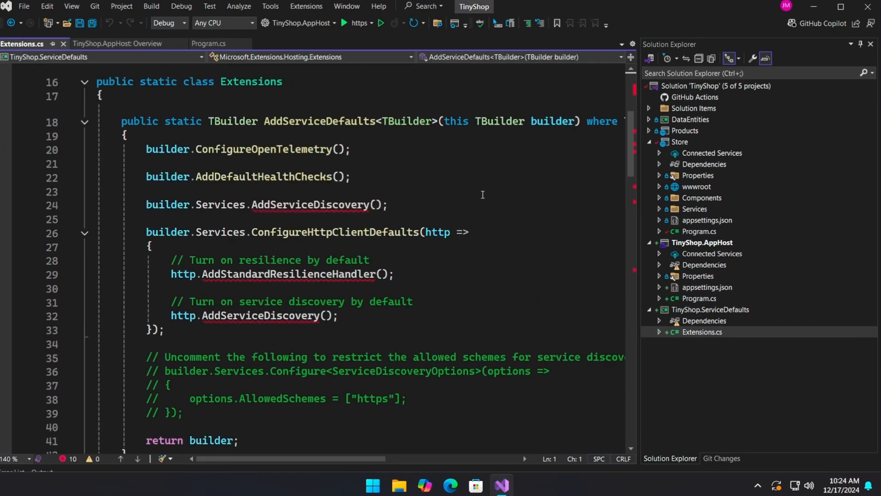
Step: Open TinyShop.AppHost's Program.cs, then start adding Aspire orchestration to the Products project
{"action": "left_click", "coordinate": [660, 264]}
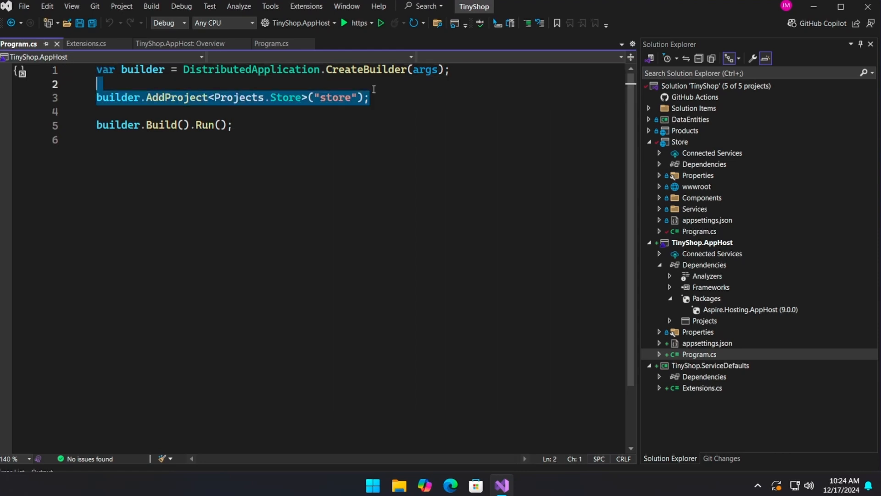
{"action": "left_click", "coordinate": [699, 231]}
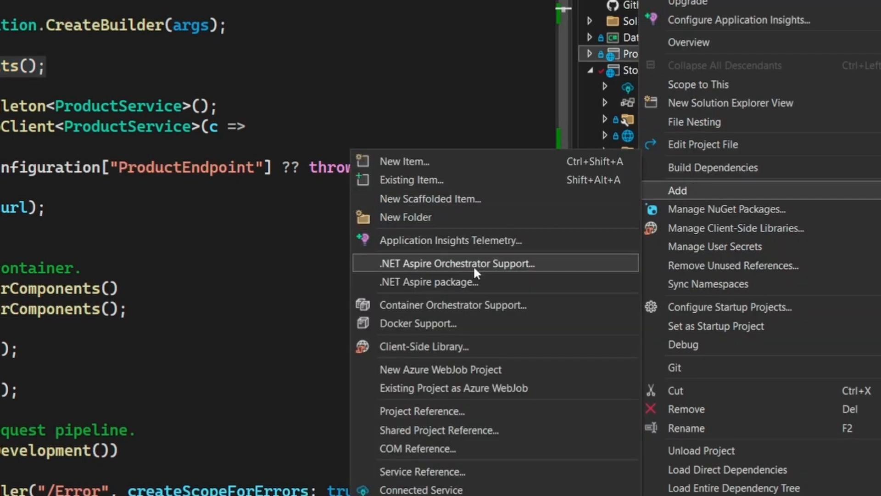
Step: Add Aspire orchestration to Products, updating TinyShop.AppHost to register it as "products"
{"action": "left_click", "coordinate": [460, 263]}
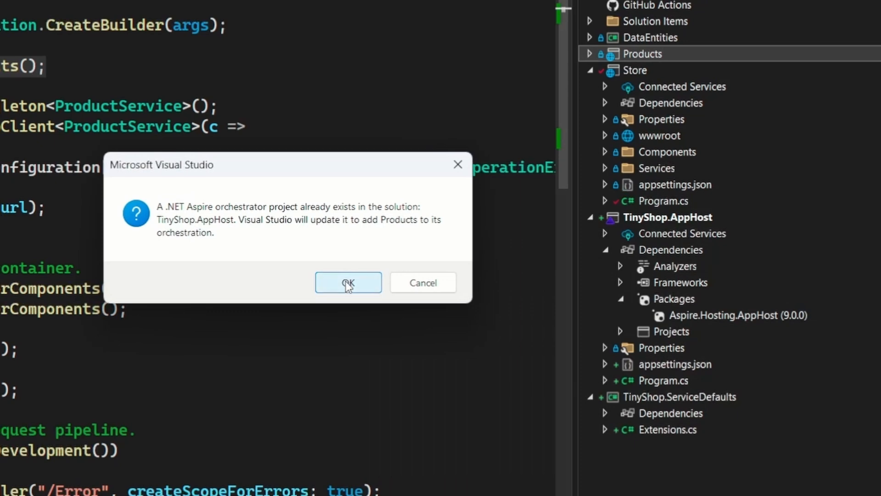
{"action": "left_click", "coordinate": [347, 282]}
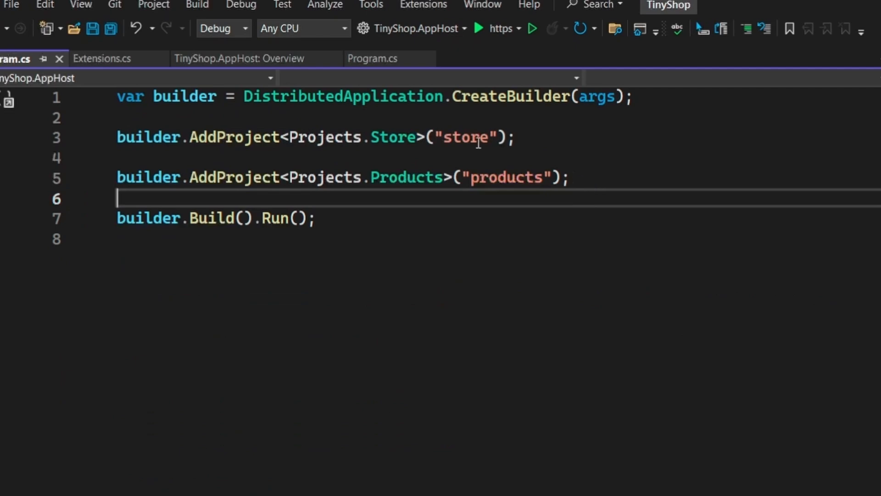
{"action": "mouse_move", "coordinate": [530, 189]}
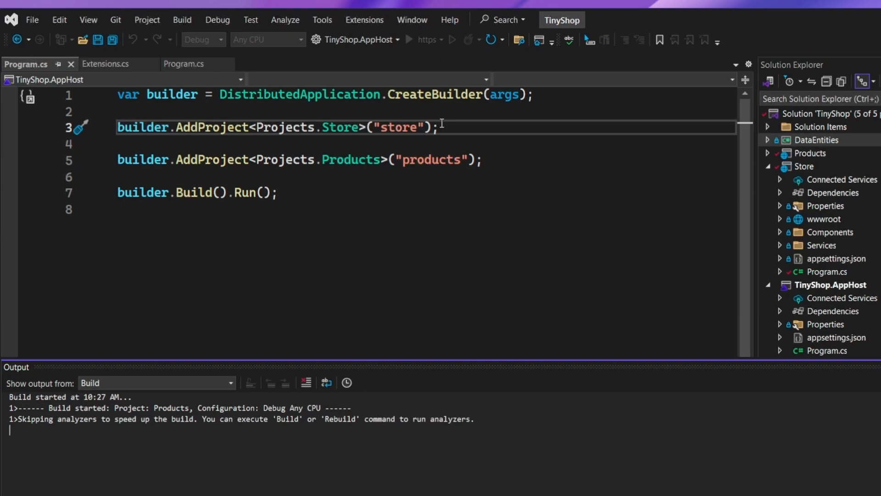
Step: Run TinyShop.AppHost to open the Aspire dashboard showing store and products running
{"action": "left_click", "coordinate": [453, 40]}
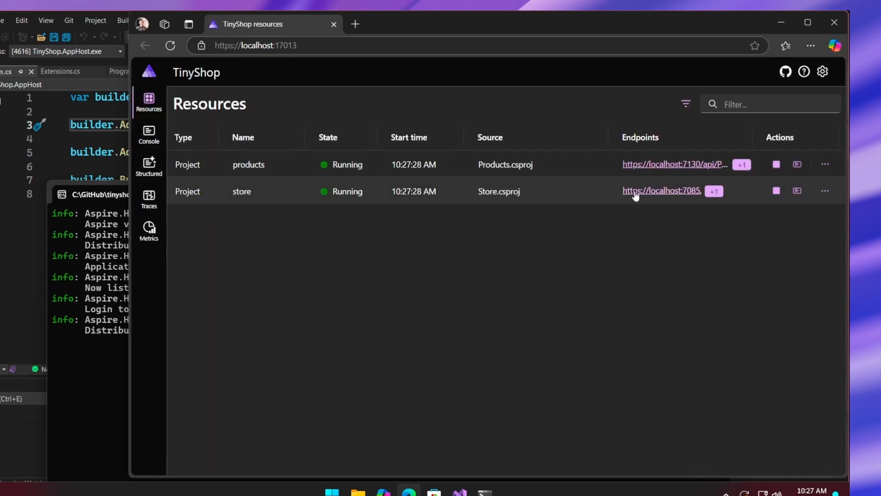
Step: Load the store's Products page, then view the store: GET /products trace in the dashboard
{"action": "left_click", "coordinate": [662, 190]}
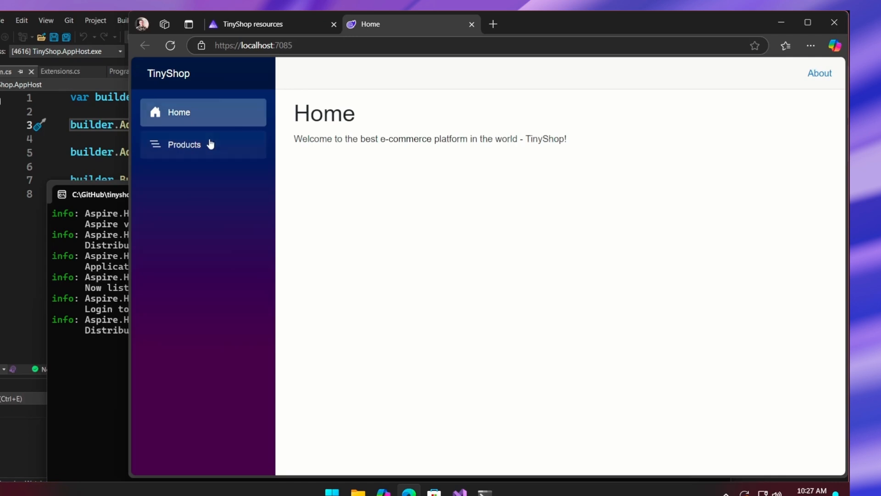
{"action": "left_click", "coordinate": [183, 145]}
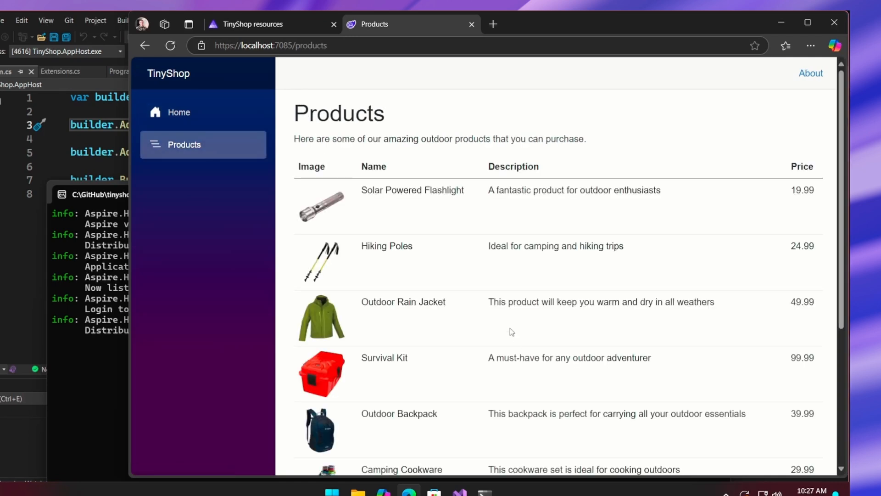
{"action": "left_click", "coordinate": [250, 23]}
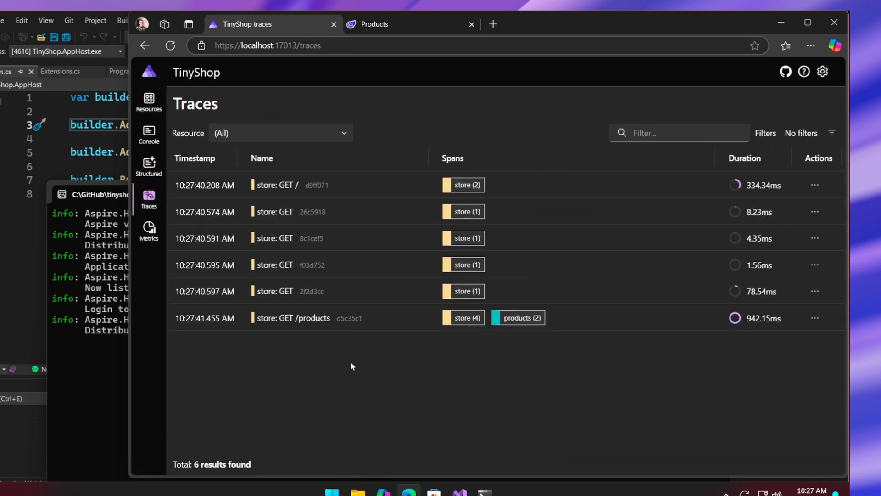
{"action": "left_click", "coordinate": [295, 317]}
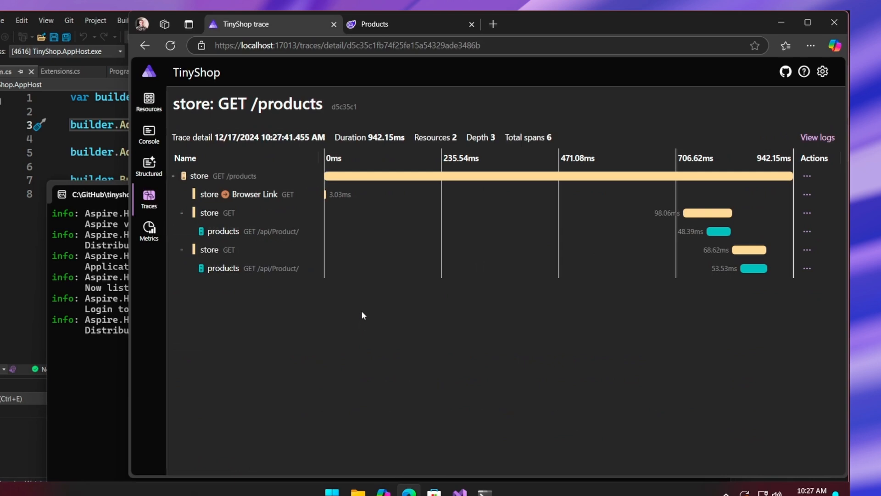